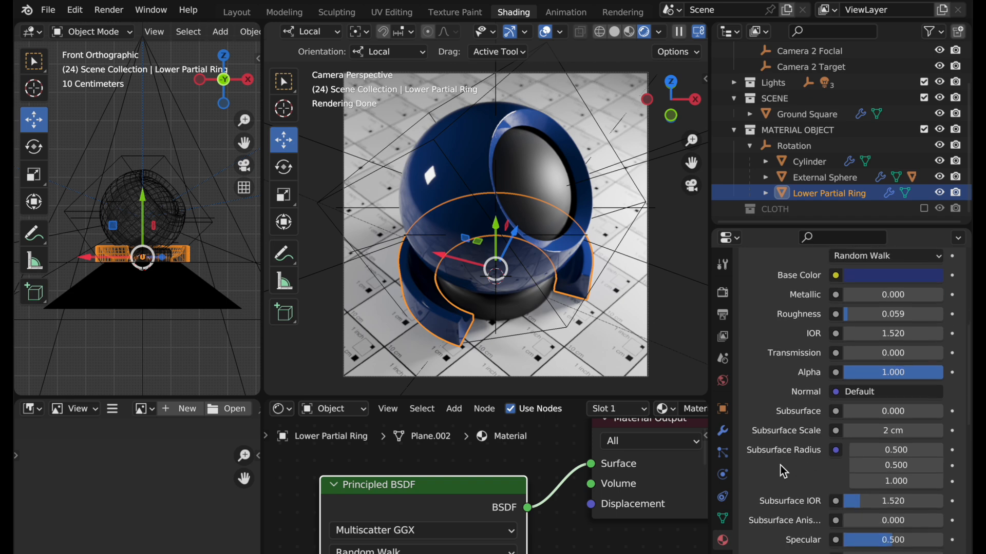
- Set the ring material's Subsurface Scale to 2cm (0.02 m)
{"action": "scroll", "scroll_direction": "down", "scroll_amount": 3}
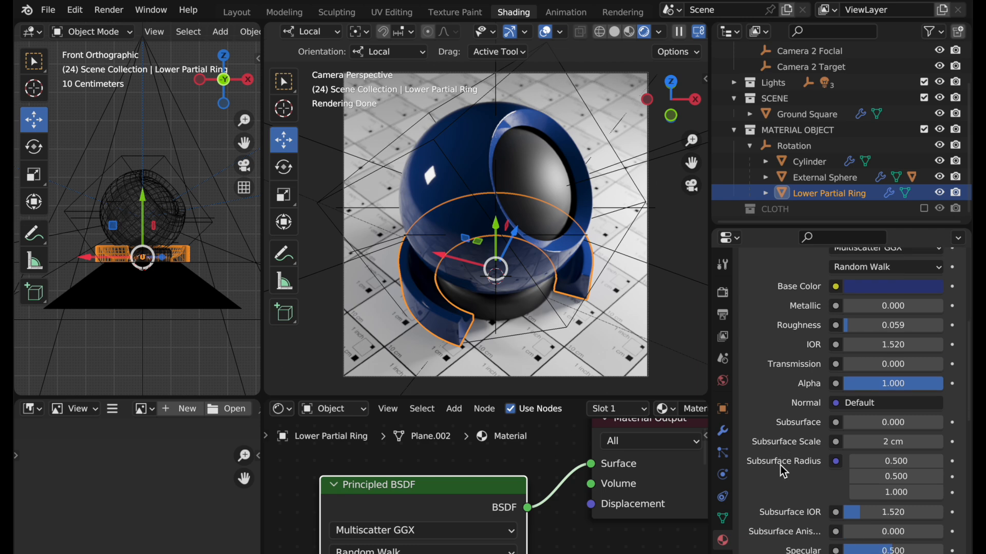
{"action": "mouse_move", "coordinate": [822, 303]}
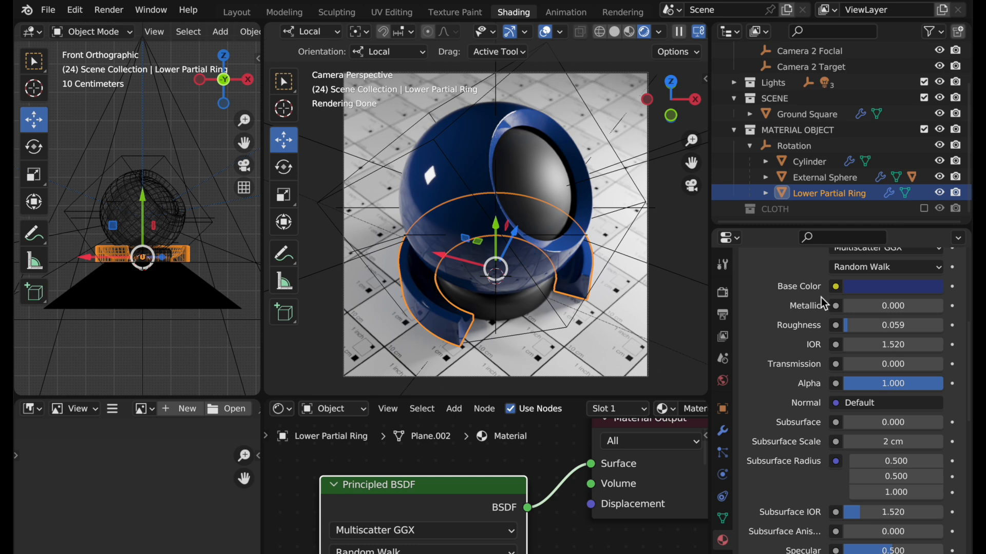
{"action": "mouse_move", "coordinate": [807, 407]}
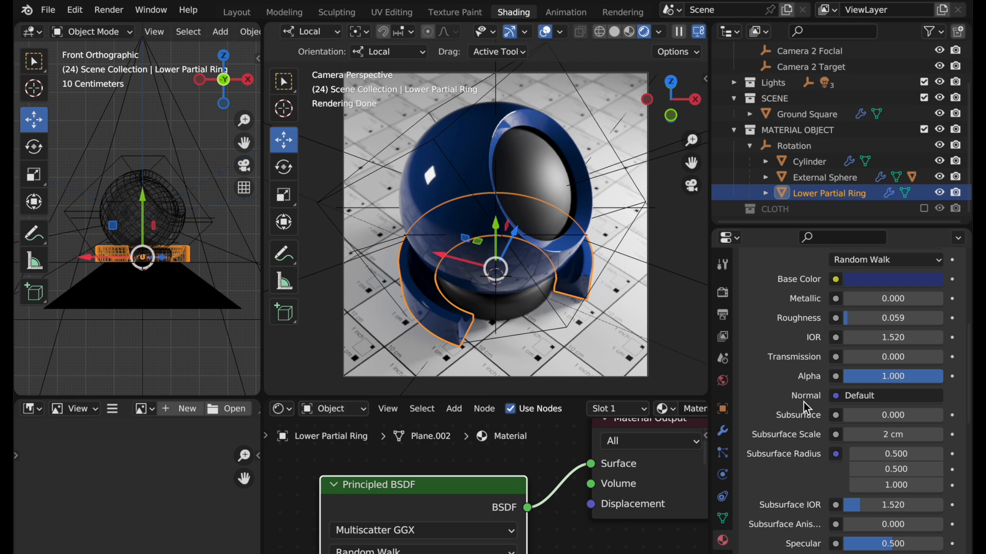
{"action": "scroll", "scroll_direction": "down", "scroll_amount": 3}
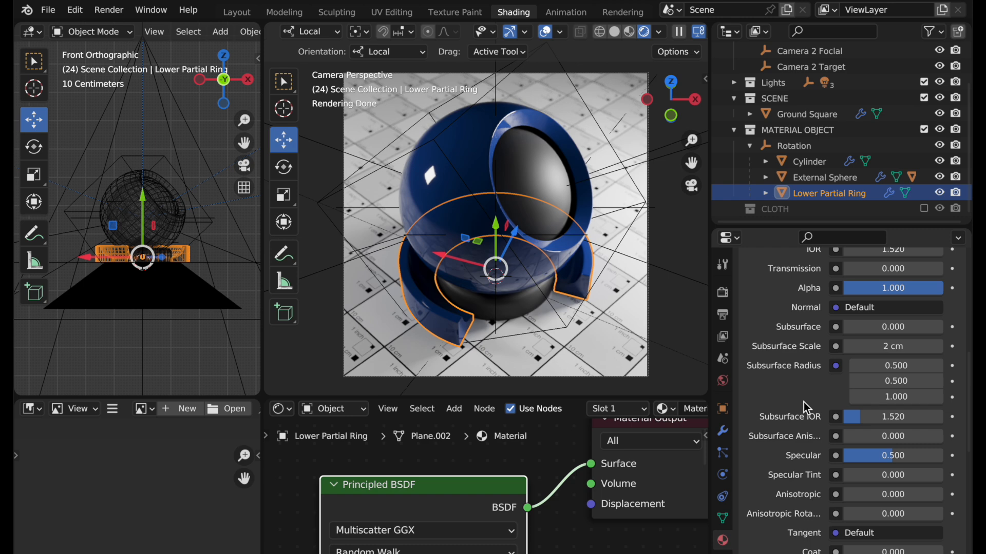
{"action": "mouse_move", "coordinate": [817, 350]}
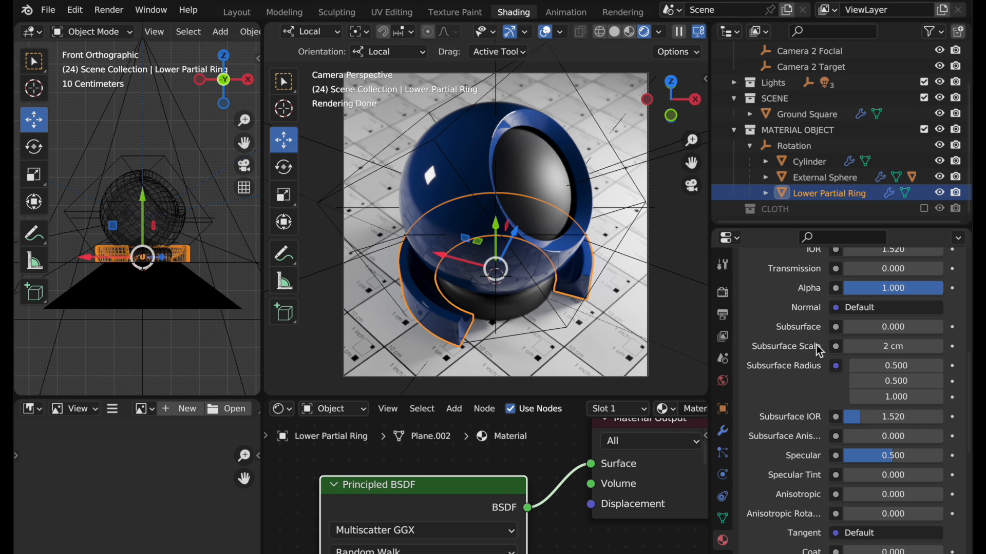
{"action": "mouse_move", "coordinate": [817, 345]}
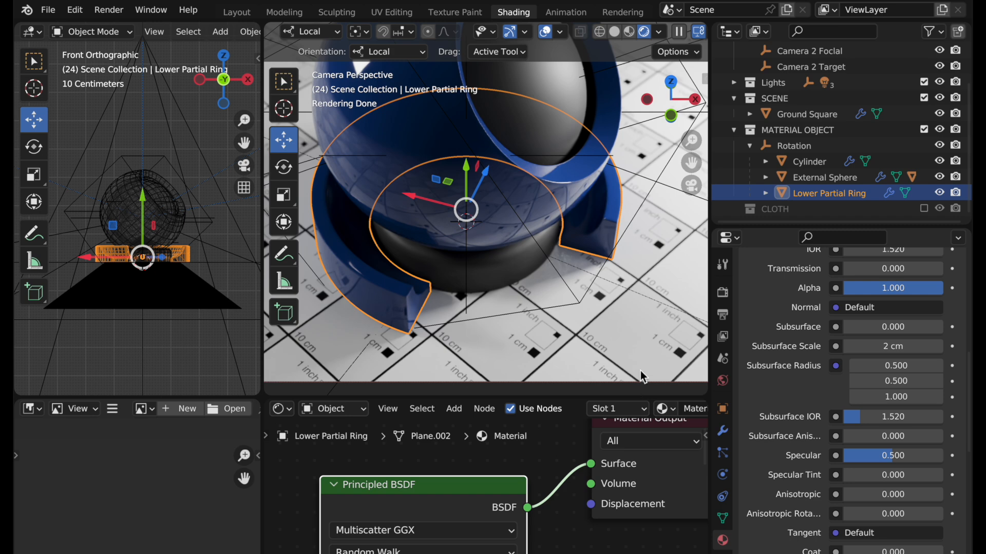
{"action": "mouse_move", "coordinate": [813, 358]}
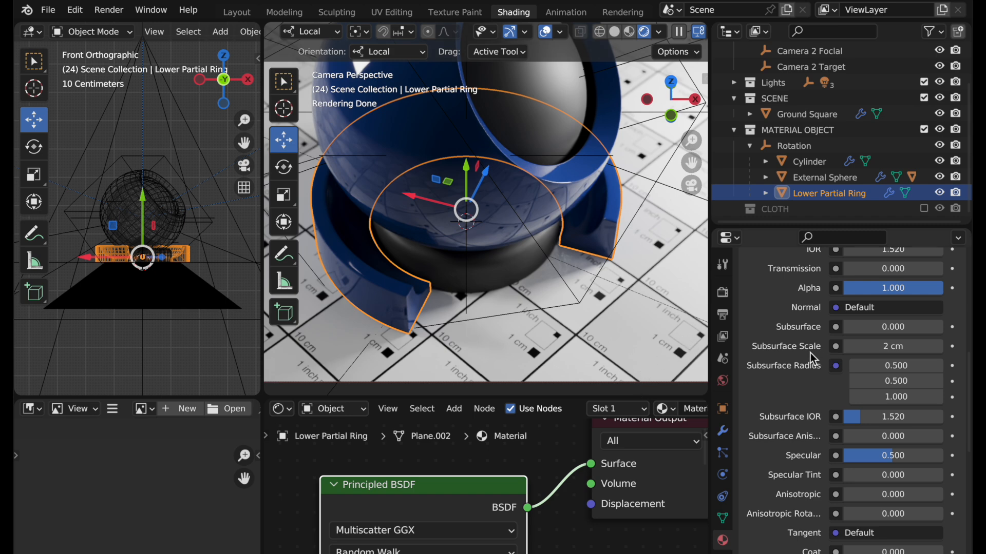
{"action": "mouse_move", "coordinate": [893, 346]}
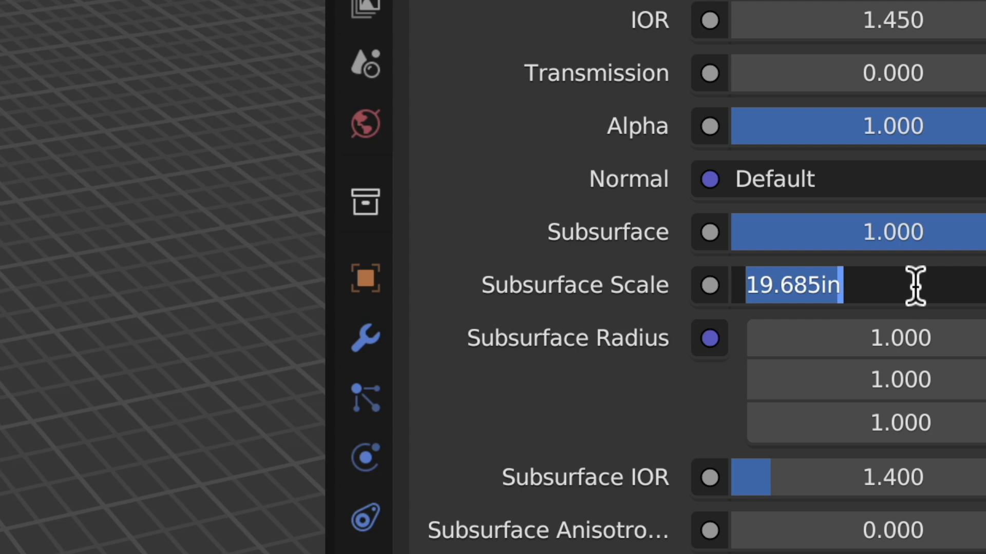
{"action": "type", "text": "2cm"}
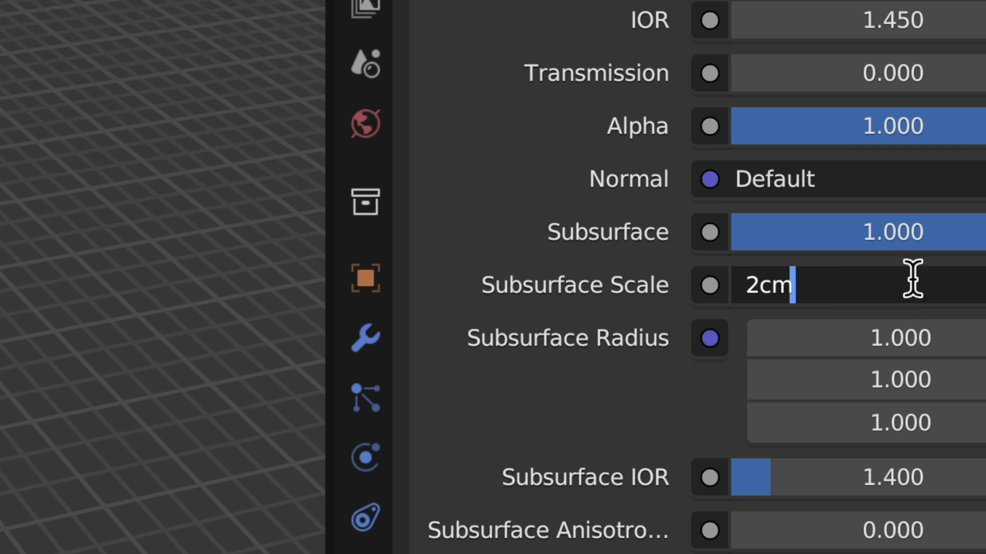
{"action": "key", "text": "Return"}
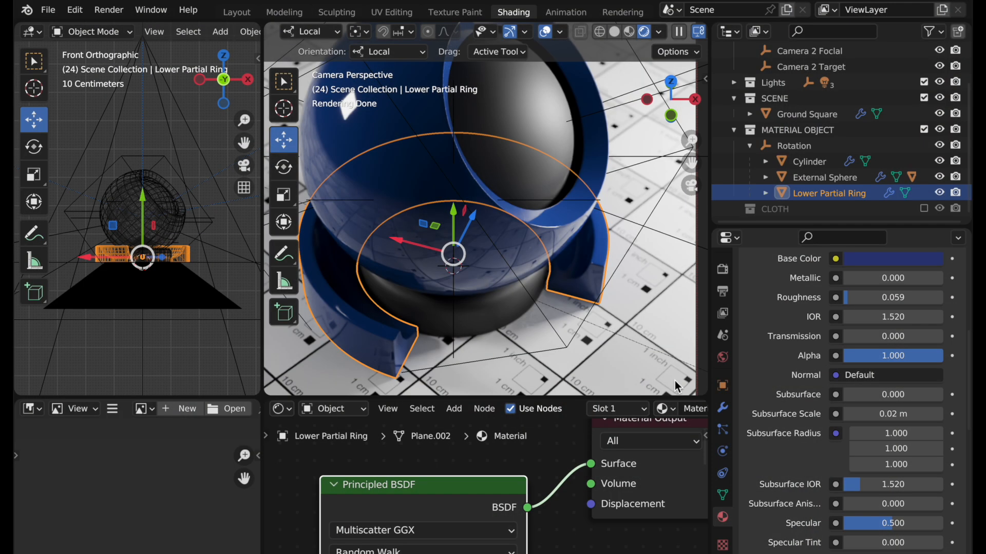
{"action": "mouse_move", "coordinate": [816, 379]}
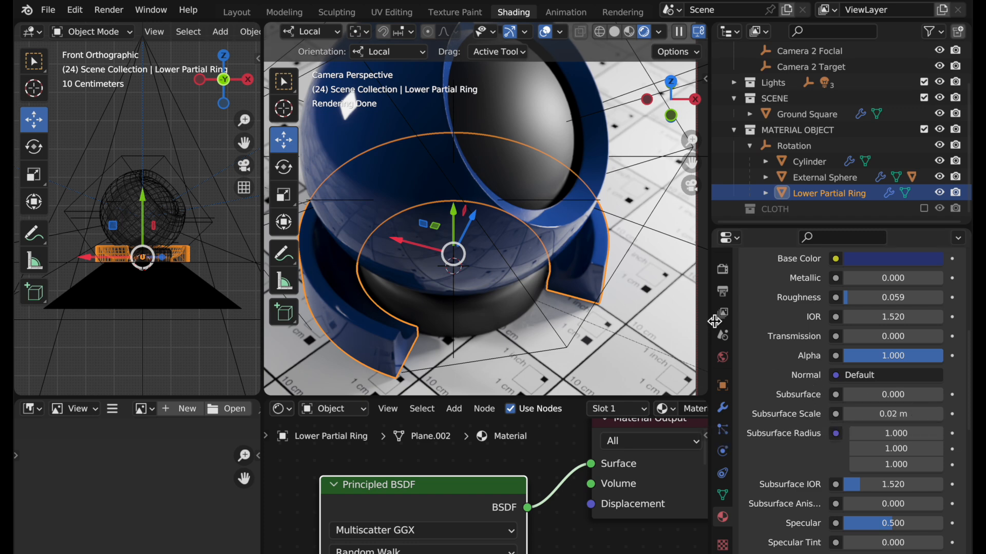
{"action": "mouse_move", "coordinate": [722, 358]}
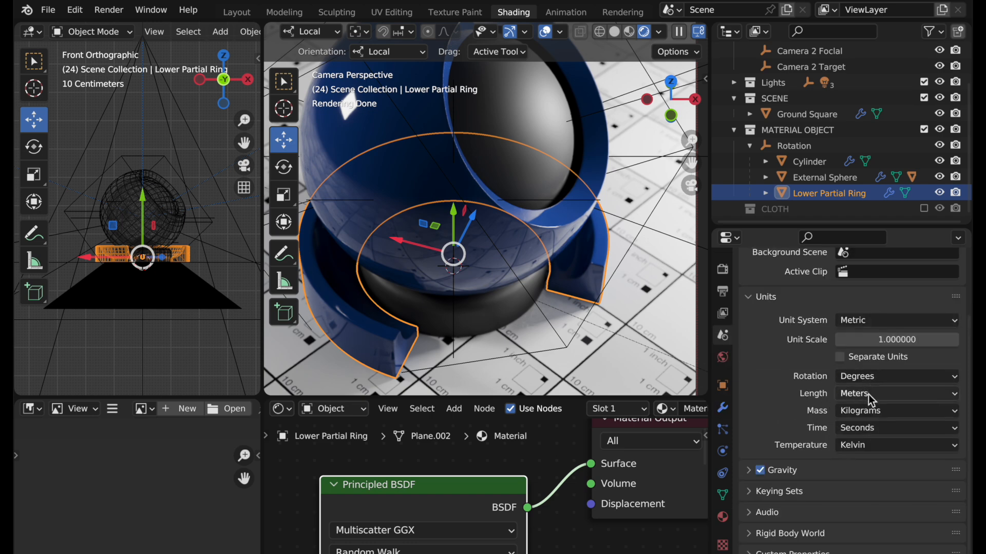
- Set the scene's Unit System to Imperial and Length to Inches
{"action": "left_click", "coordinate": [895, 393]}
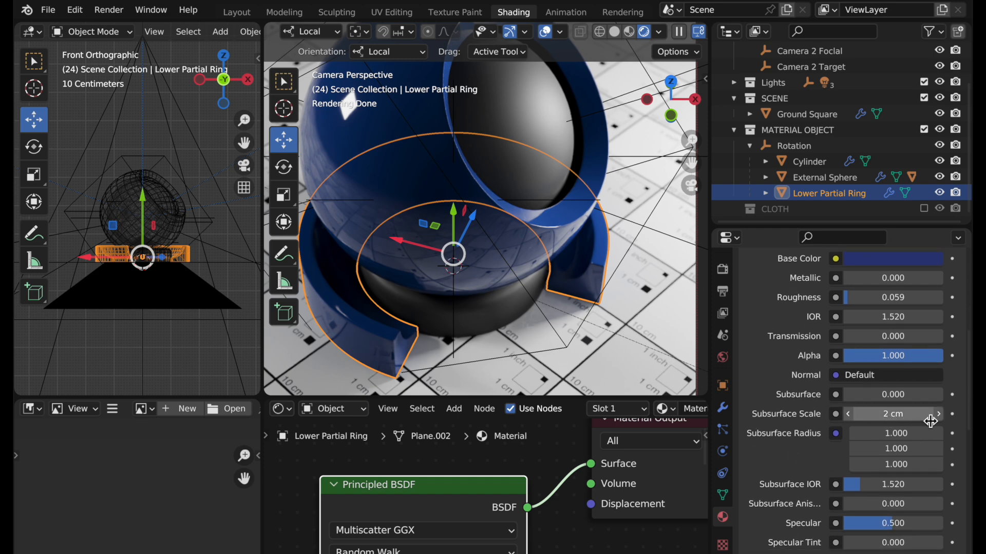
{"action": "mouse_move", "coordinate": [954, 446]}
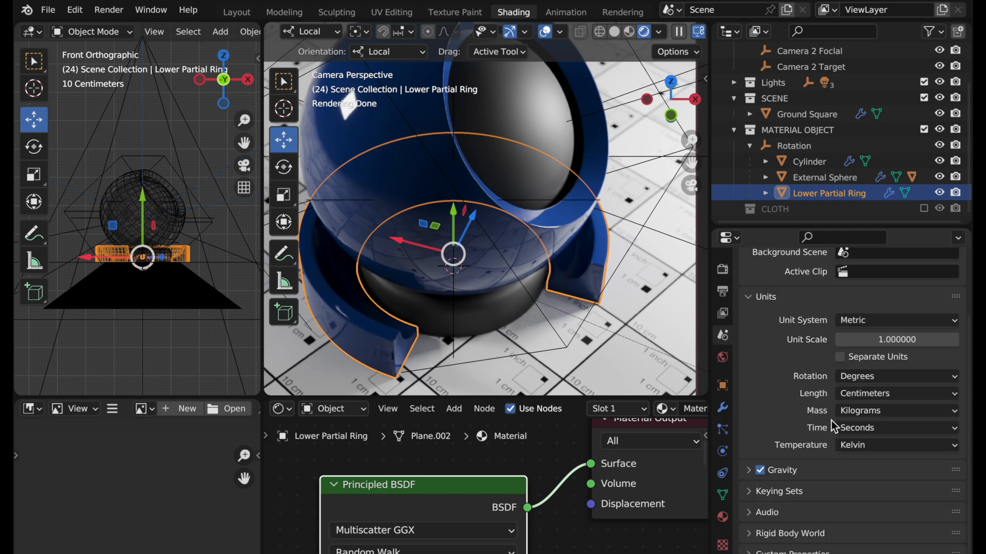
{"action": "left_click", "coordinate": [895, 320]}
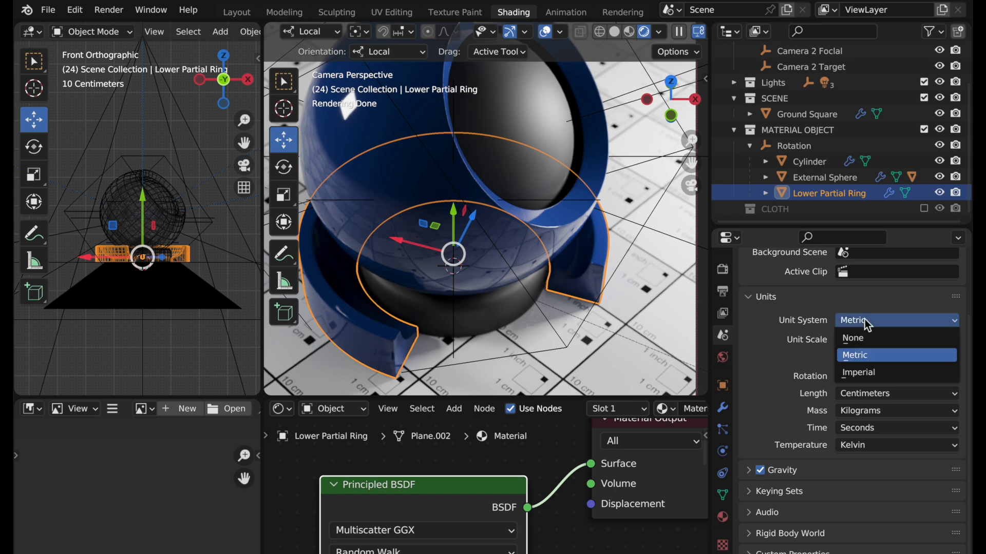
{"action": "left_click", "coordinate": [857, 372]}
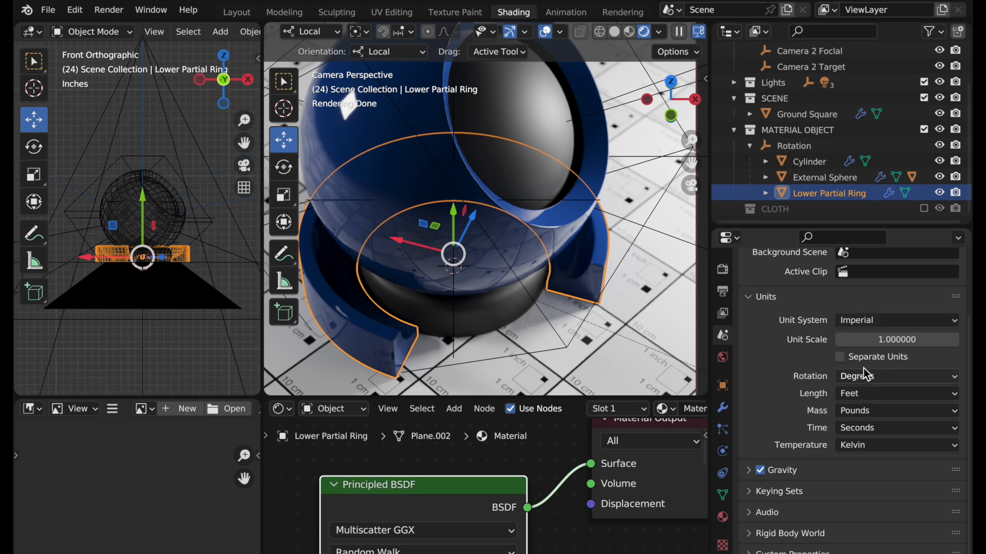
{"action": "left_click", "coordinate": [895, 393]}
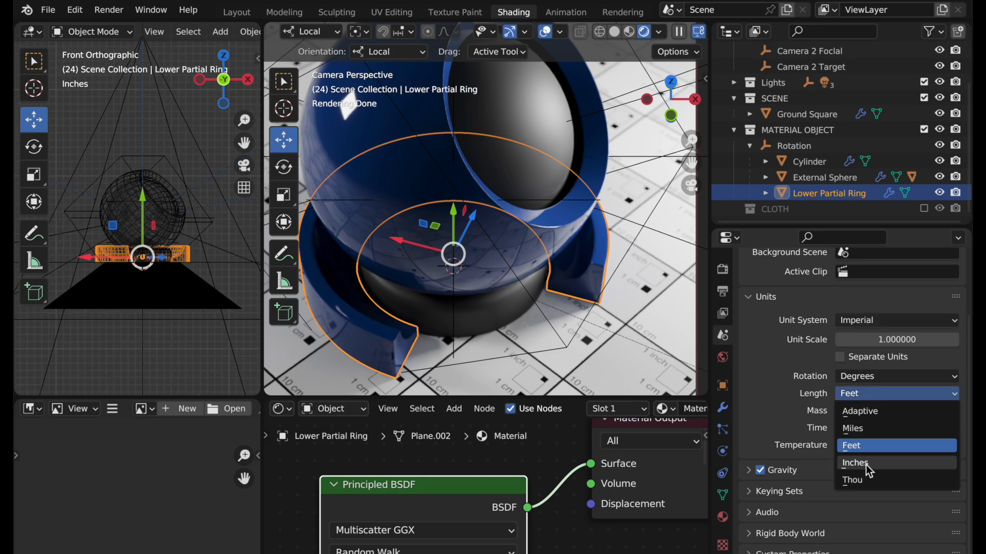
{"action": "left_click", "coordinate": [854, 463]}
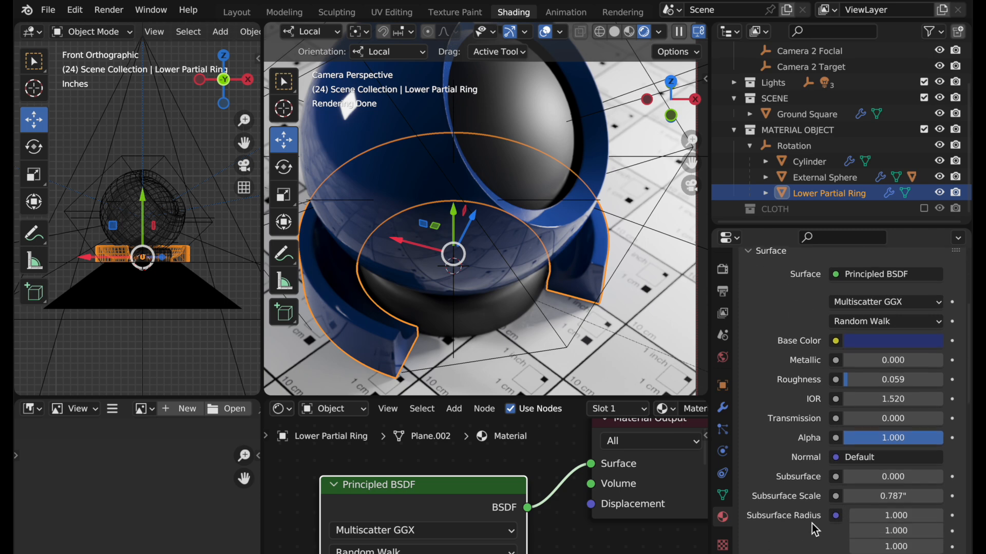
- Scroll further down the ring material's Principled BSDF settings
{"action": "scroll", "scroll_direction": "down", "scroll_amount": 3}
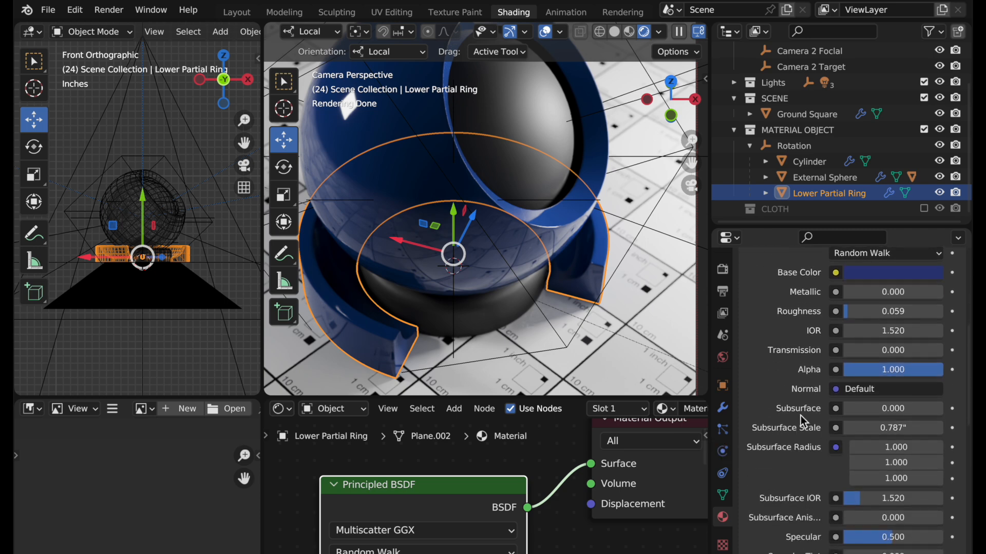
{"action": "mouse_move", "coordinate": [799, 420]}
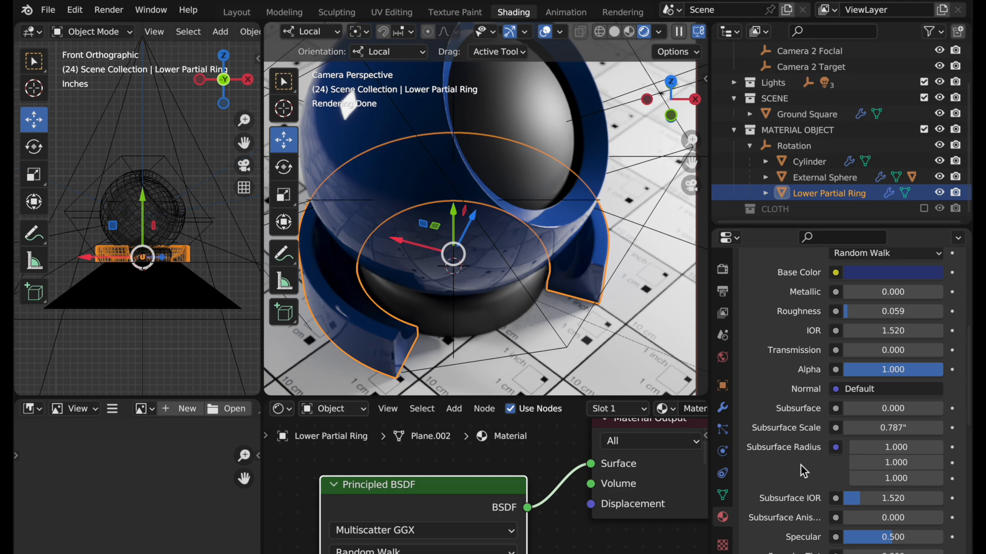
{"action": "mouse_move", "coordinate": [793, 420]}
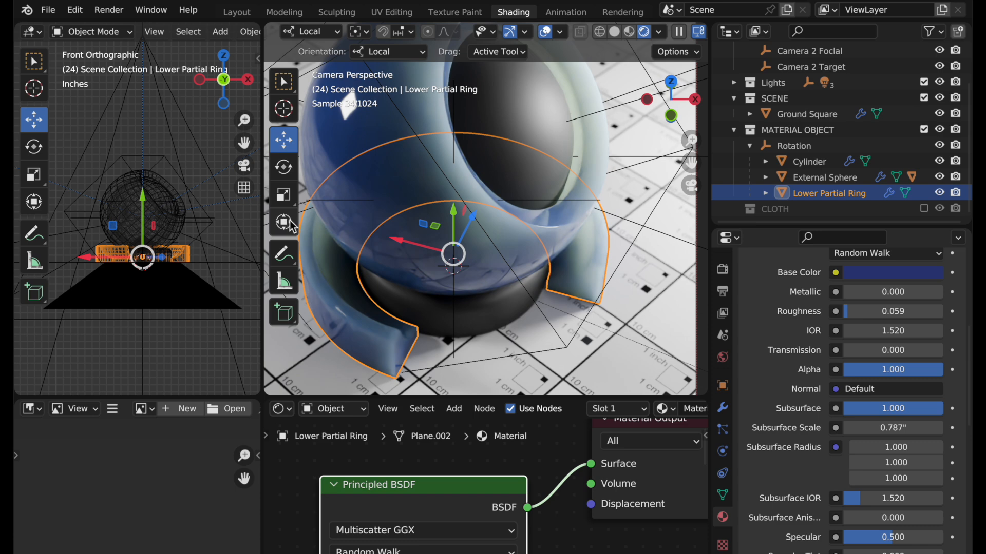
{"action": "mouse_move", "coordinate": [600, 150]}
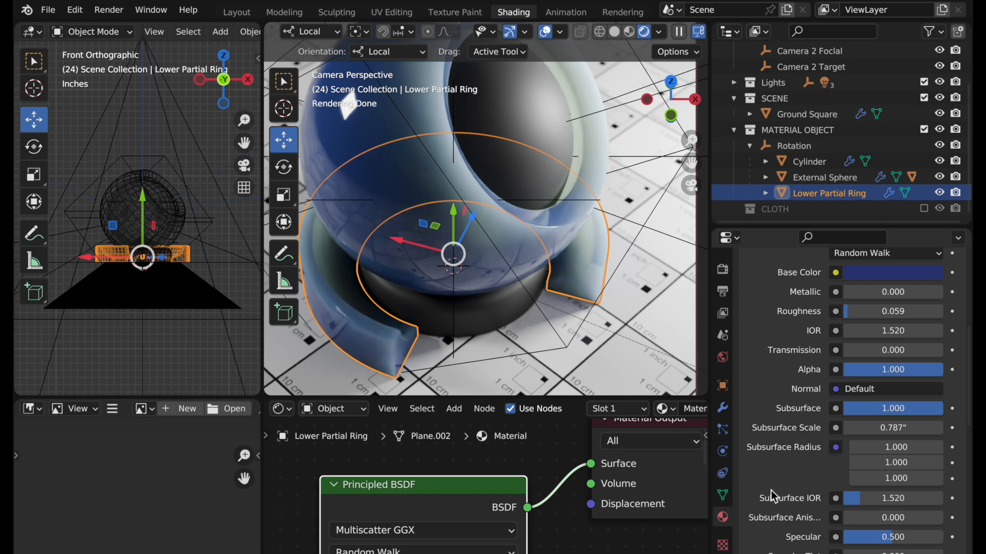
{"action": "mouse_move", "coordinate": [789, 498]}
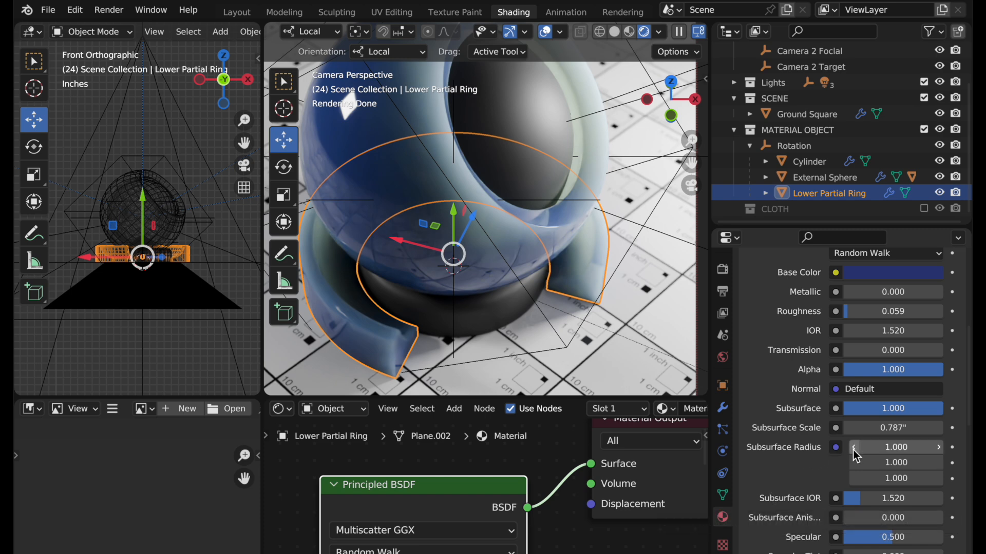
{"action": "mouse_move", "coordinate": [895, 478]}
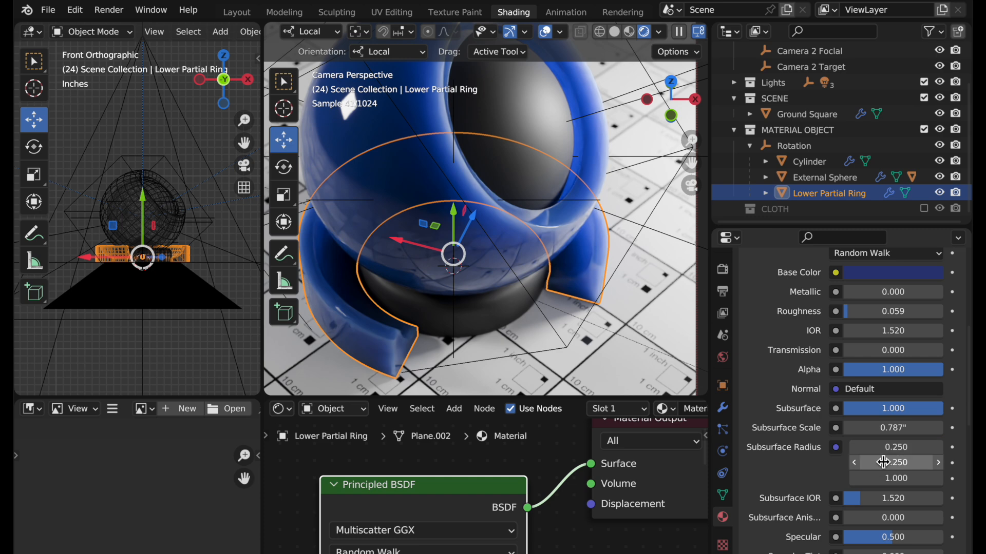
{"action": "mouse_move", "coordinate": [770, 490]}
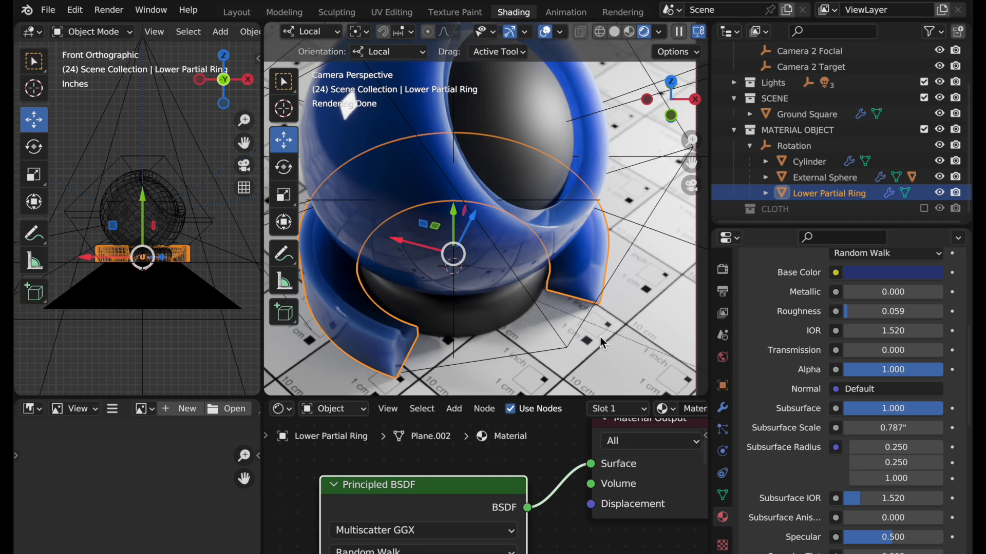
{"action": "mouse_move", "coordinate": [589, 350]}
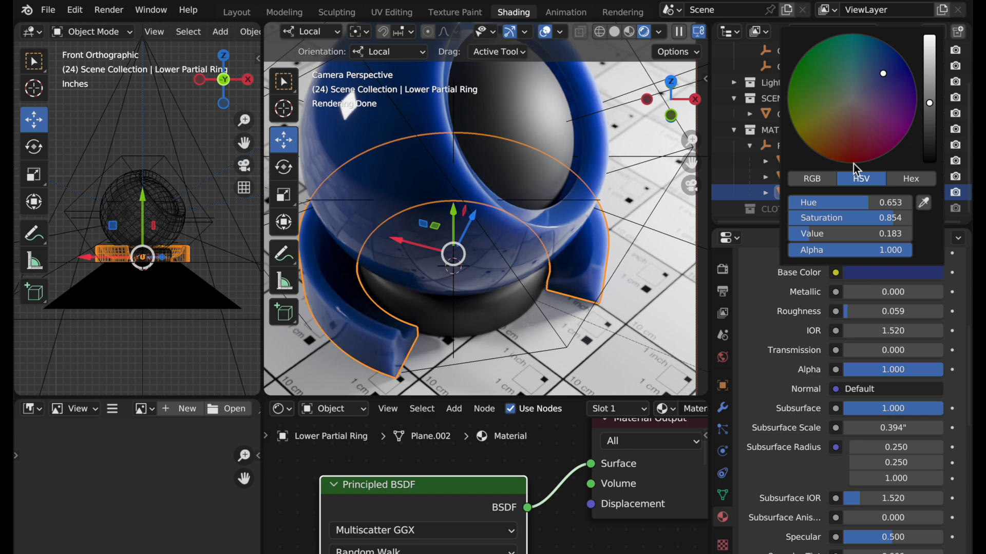
- Make the ring caramel brown, set subsurface radii 1.0, 0.5, 0.25, and adjust Subsurface
{"action": "left_click", "coordinate": [836, 128]}
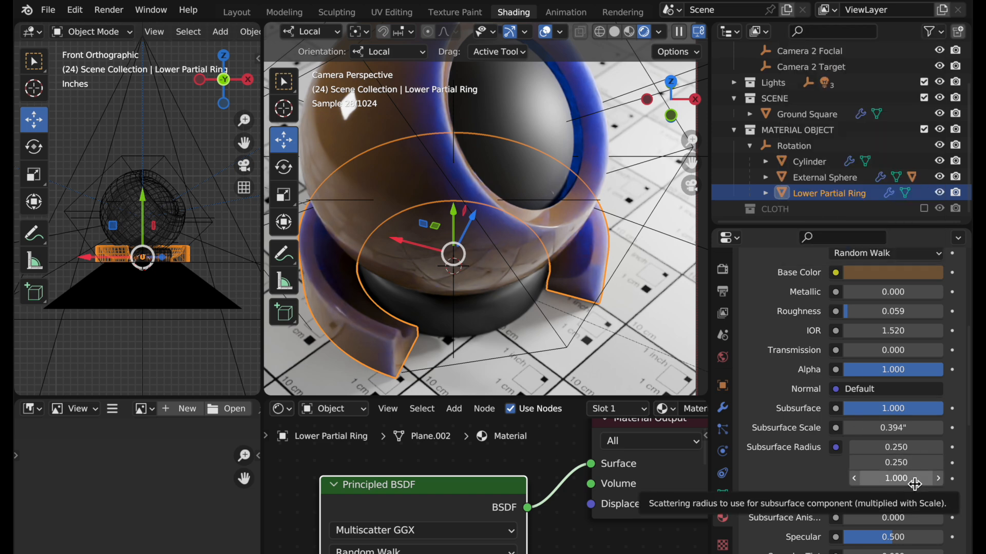
{"action": "double_click", "coordinate": [891, 447]}
{"action": "type", "text": "1.000"}
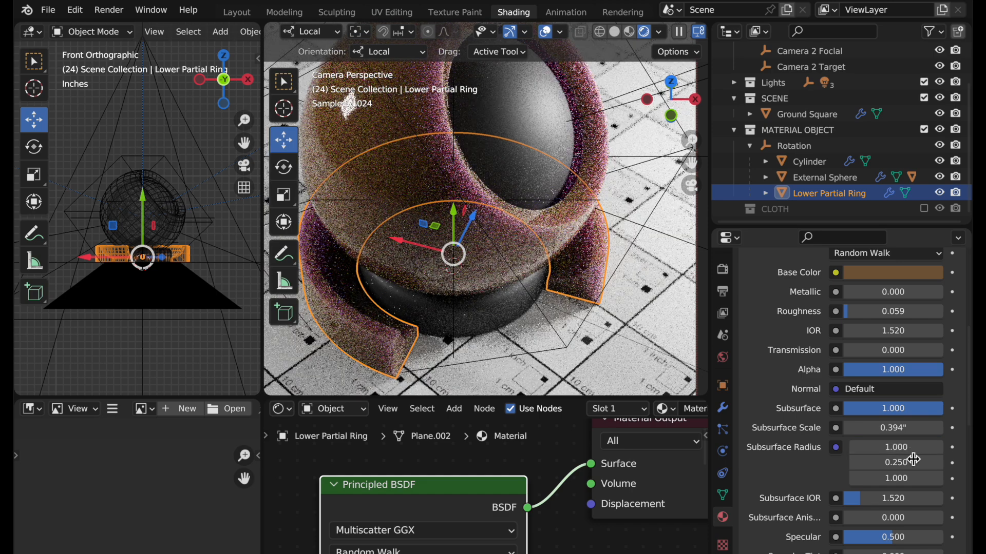
{"action": "left_click", "coordinate": [895, 477]}
{"action": "type", "text": "0.250"}
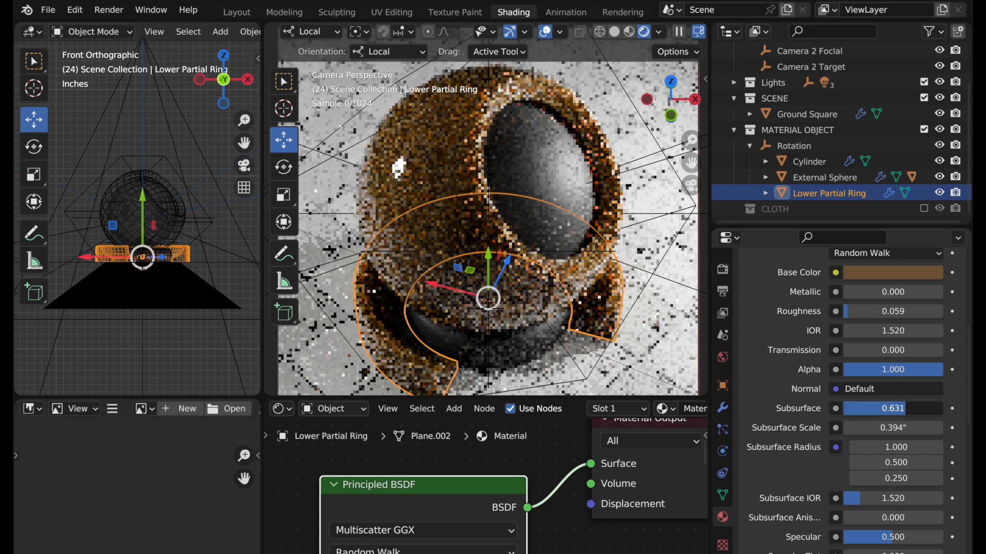
{"action": "left_click_drag", "start_coordinate": [899, 408], "coordinate": [880, 408]}
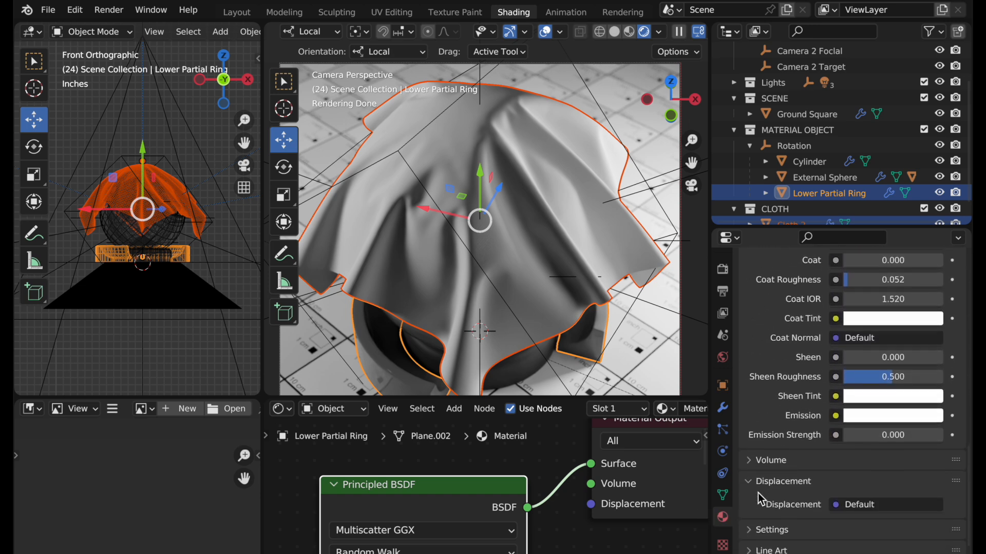
- Scroll the material properties down toward the Sheen settings
{"action": "scroll", "scroll_direction": "down", "scroll_amount": 3}
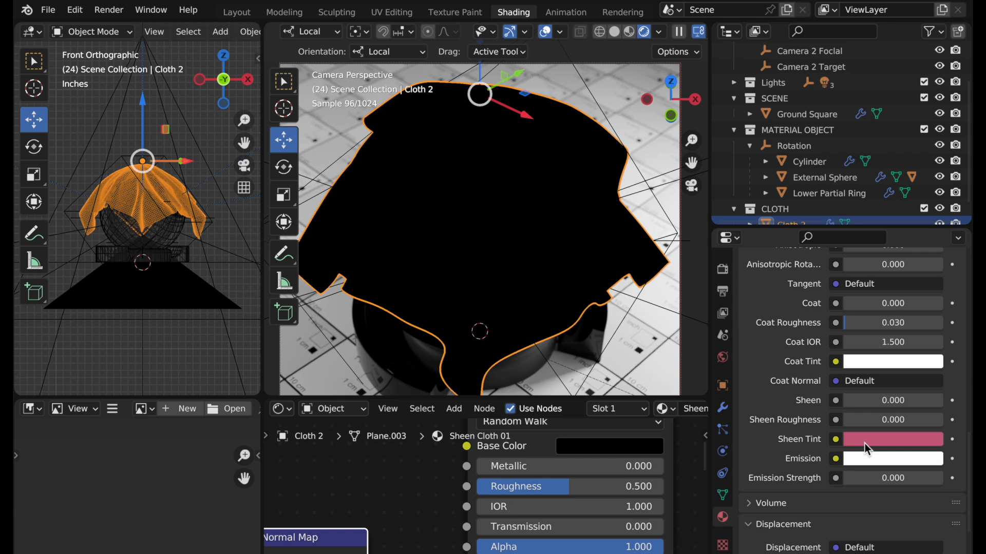
{"action": "mouse_move", "coordinate": [892, 440]}
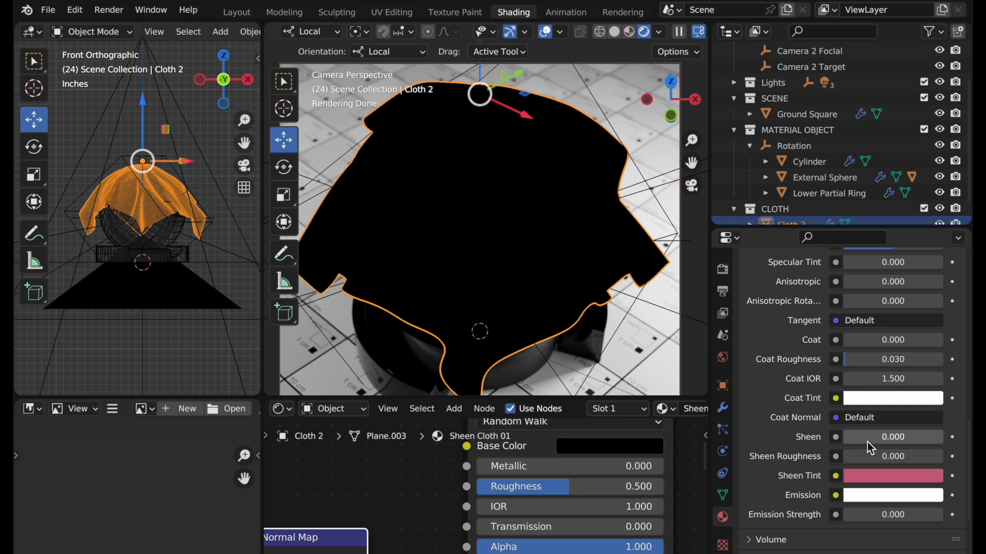
{"action": "mouse_move", "coordinate": [870, 456]}
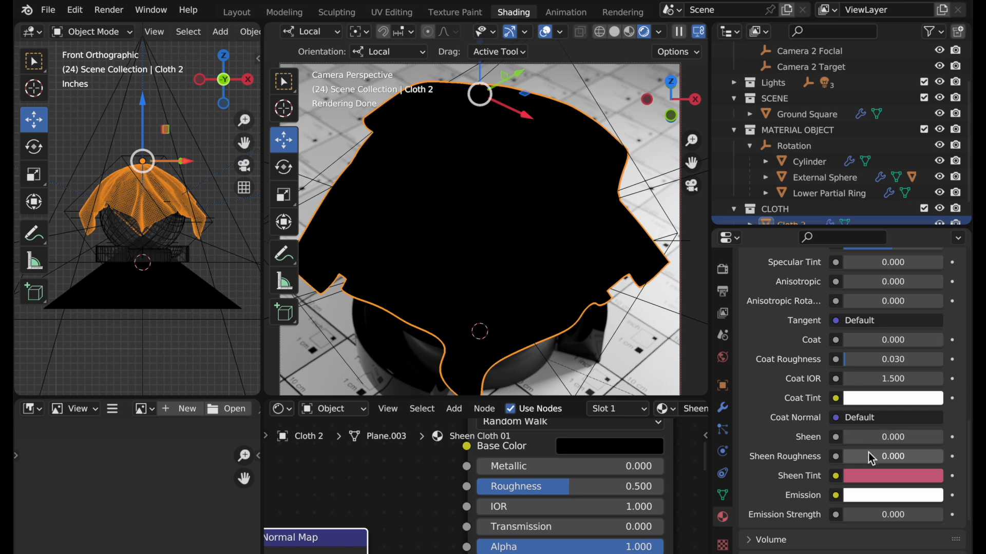
{"action": "mouse_move", "coordinate": [891, 437]}
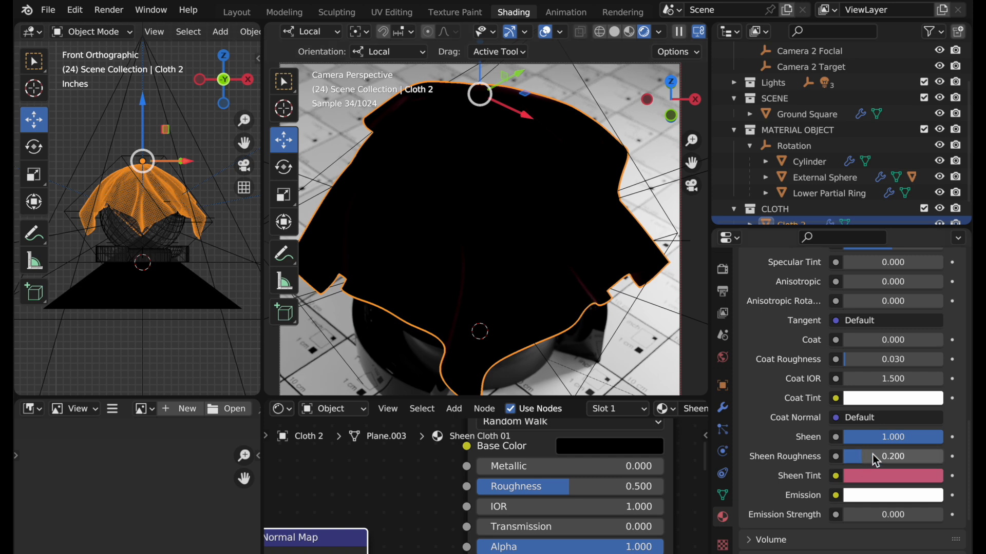
- Drag the Sheen Cloth 01 material's Sheen Roughness to 0.5
{"action": "left_click_drag", "start_coordinate": [880, 456], "coordinate": [886, 456]}
{"action": "type", "text": "0.500"}
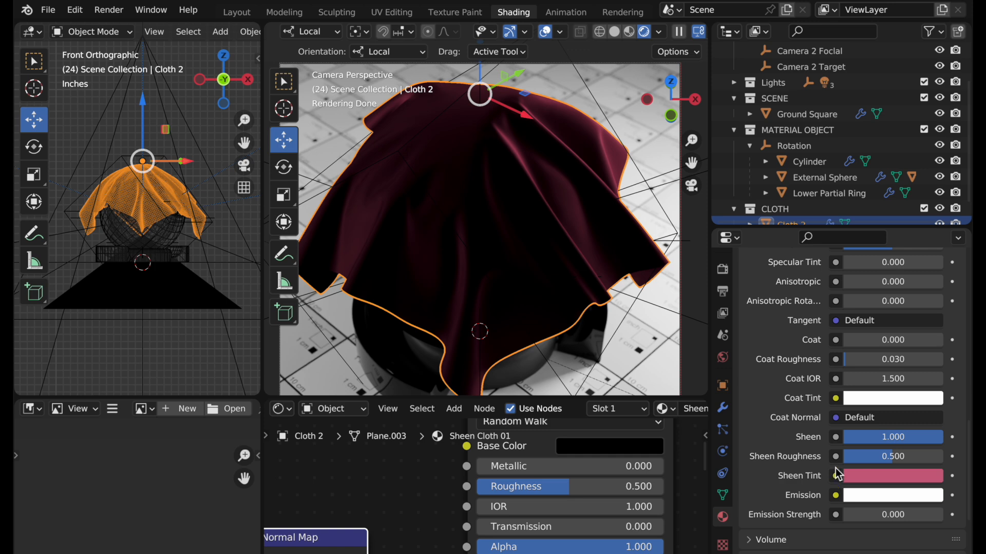
- Scroll the cloth material panel down to the Displacement, Settings and Line Art sections
{"action": "scroll", "scroll_direction": "down", "scroll_amount": 3}
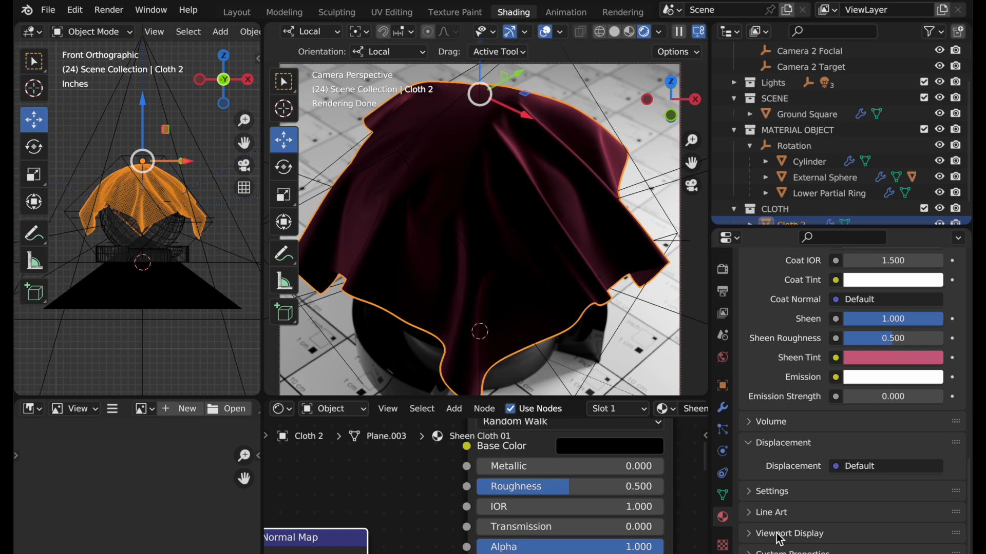
{"action": "mouse_move", "coordinate": [870, 376]}
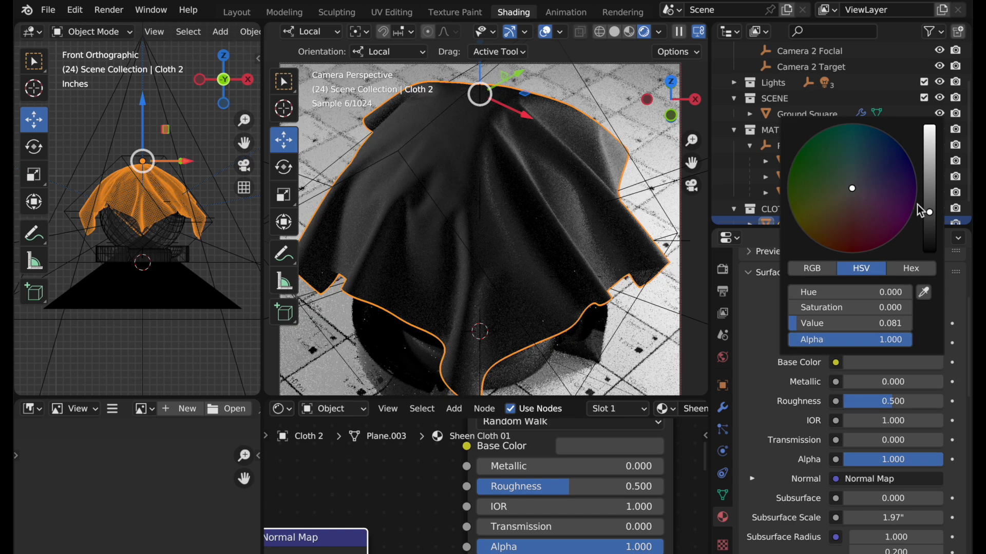
- Give the cloth a deep blue base colour, Sheen 1.0 and Sheen Roughness 0.419
{"action": "left_click", "coordinate": [888, 159]}
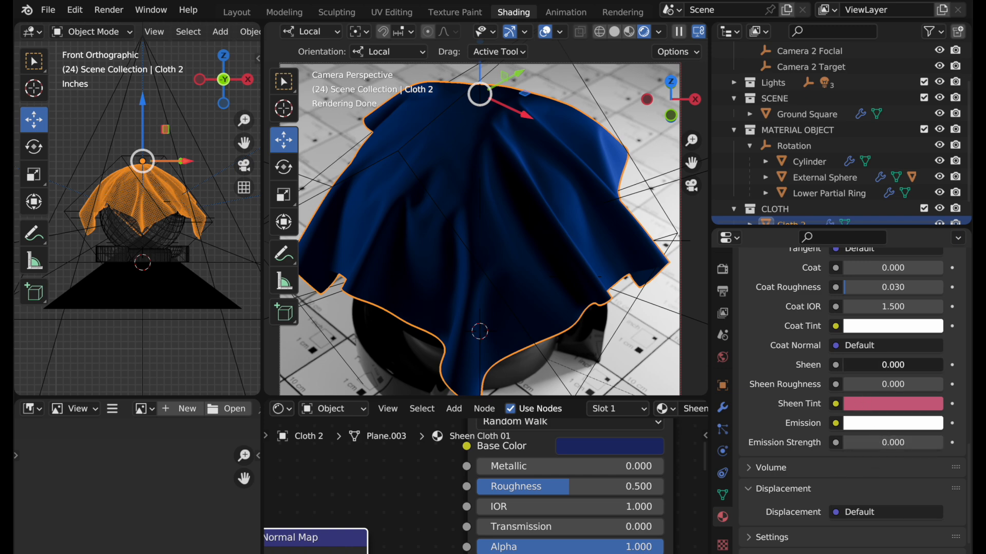
{"action": "left_click", "coordinate": [891, 365]}
{"action": "type", "text": "1.000"}
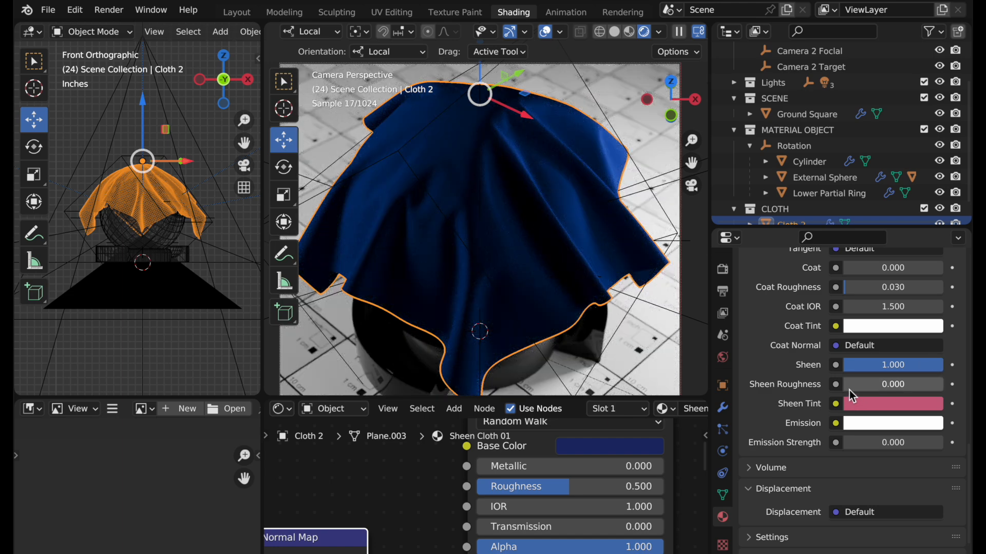
{"action": "left_click", "coordinate": [891, 384]}
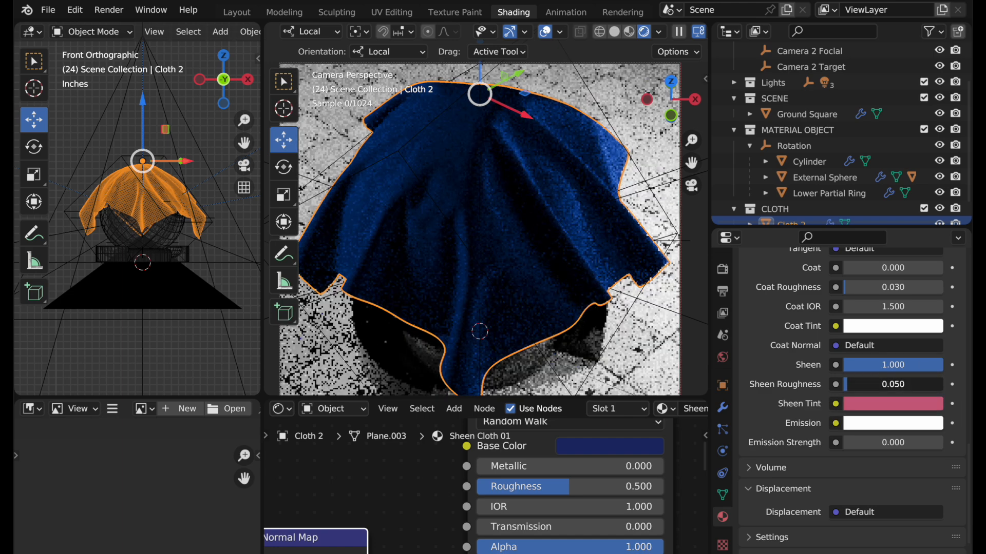
{"action": "left_click_drag", "start_coordinate": [880, 384], "coordinate": [905, 384]}
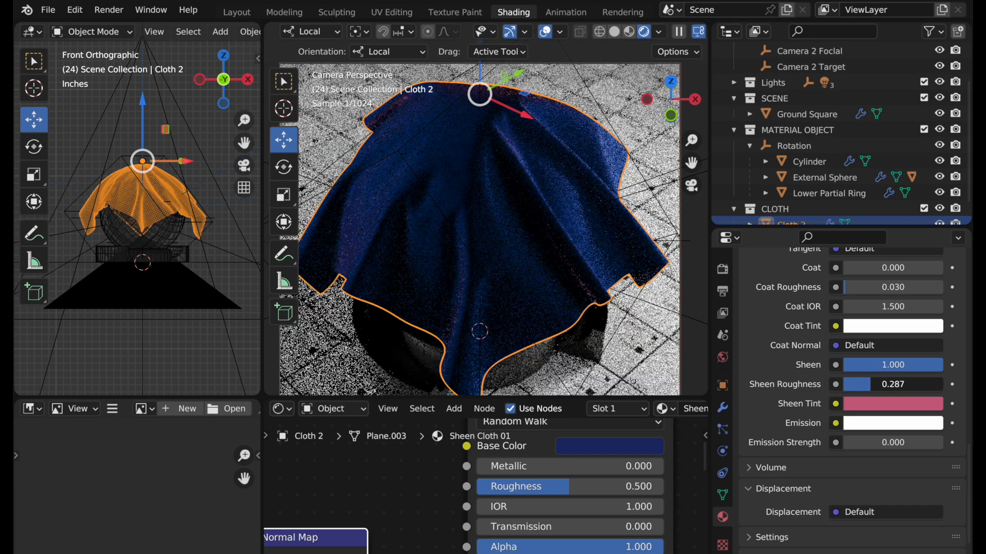
{"action": "left_click_drag", "start_coordinate": [880, 384], "coordinate": [892, 384]}
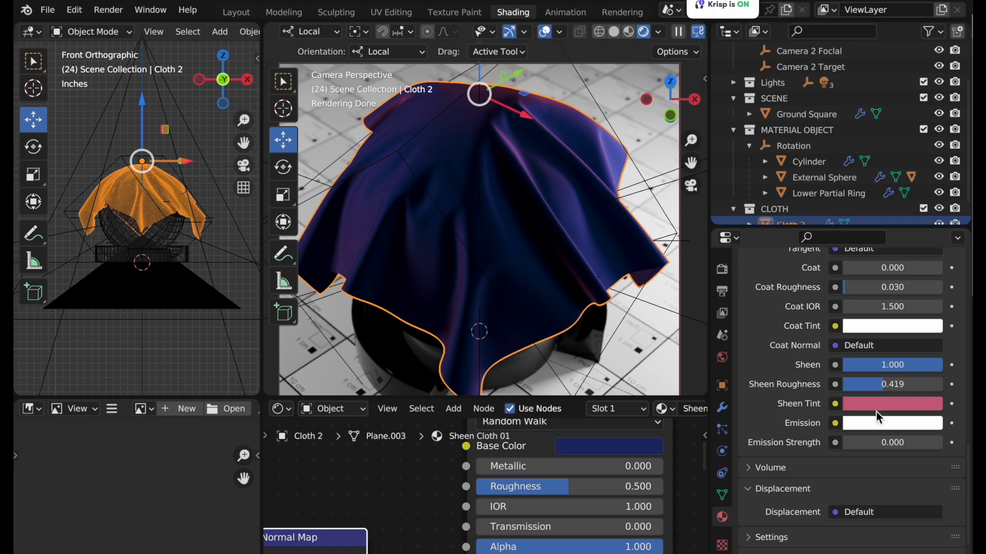
{"action": "mouse_move", "coordinate": [908, 367]}
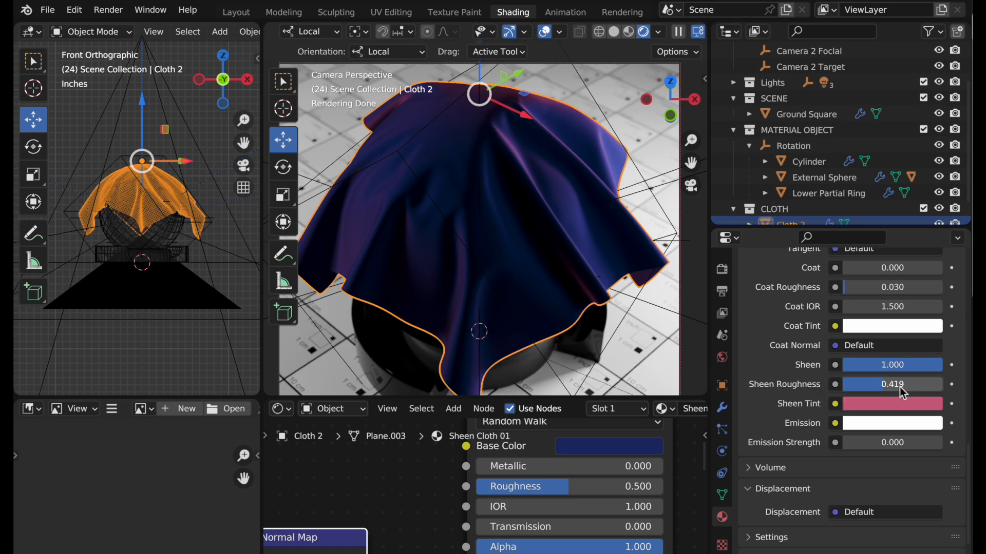
- Set the cloth's Metallic to 0.766 and switch the viewport to Rendered shading
{"action": "double_click", "coordinate": [891, 364]}
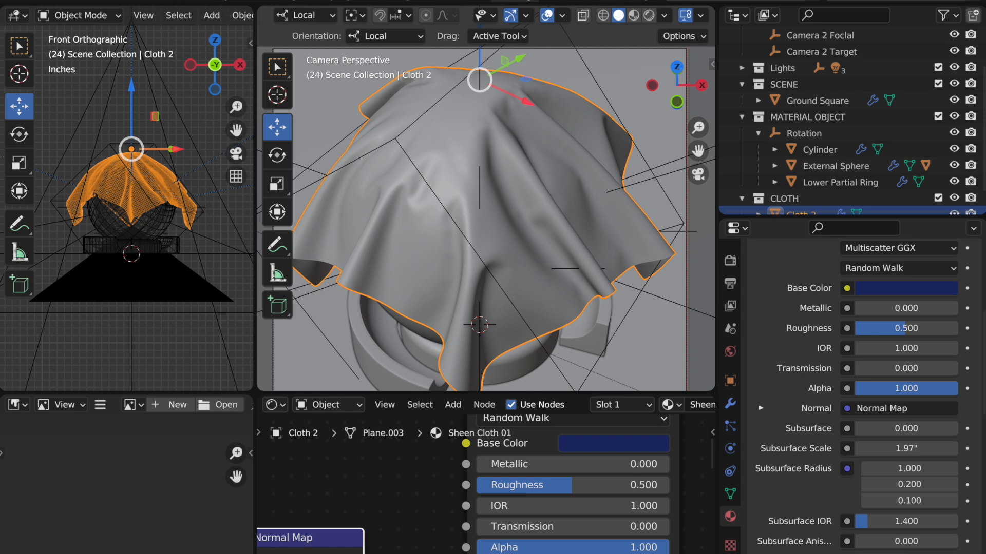
{"action": "left_click", "coordinate": [647, 15]}
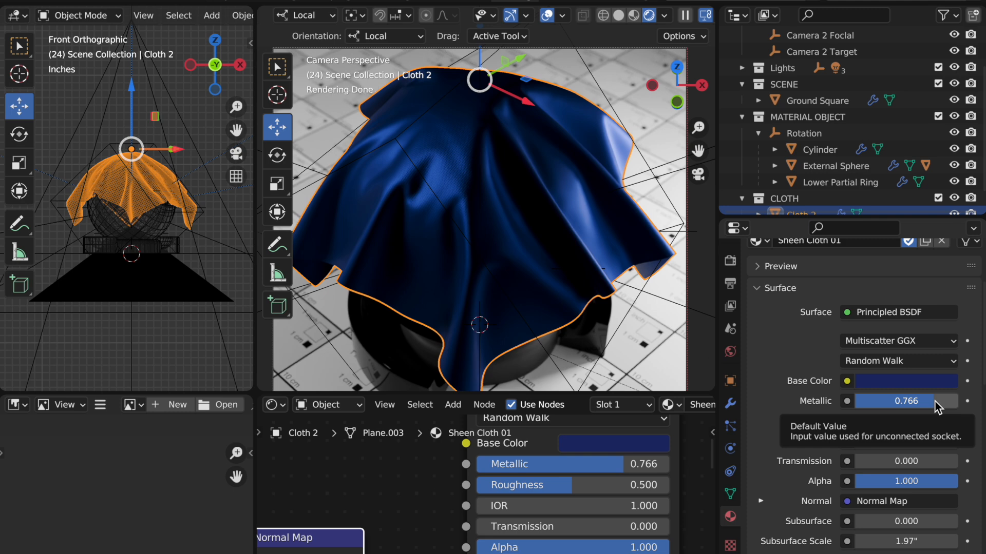
- Raise the cloth's Sheen Roughness to 0.397
{"action": "scroll", "scroll_direction": "down", "scroll_amount": 3}
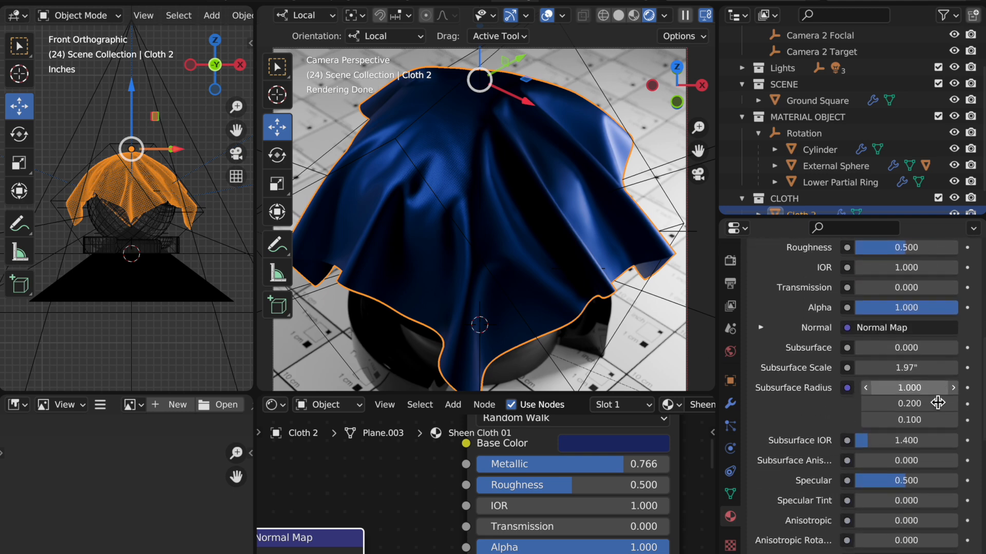
{"action": "scroll", "scroll_direction": "down", "scroll_amount": 3}
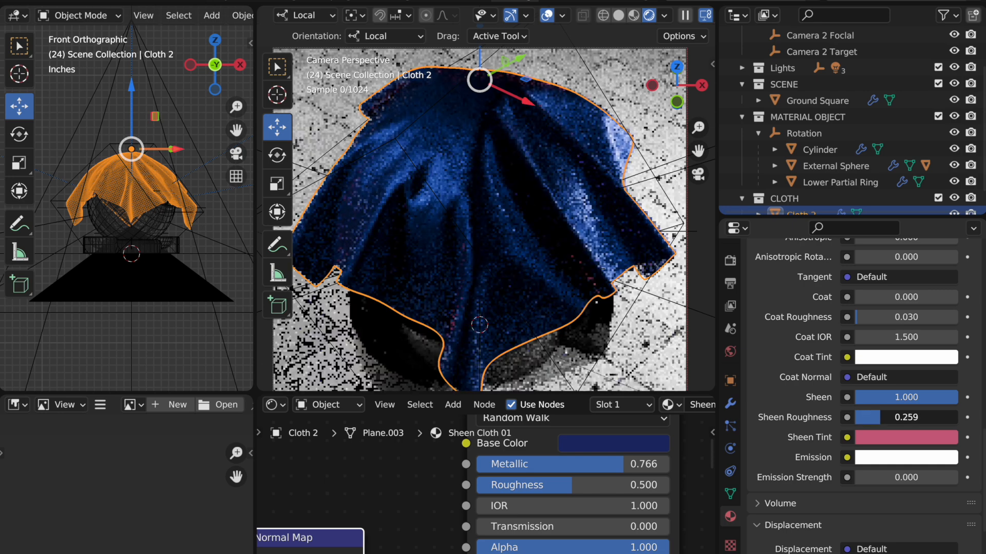
{"action": "left_click_drag", "start_coordinate": [868, 416], "coordinate": [900, 417]}
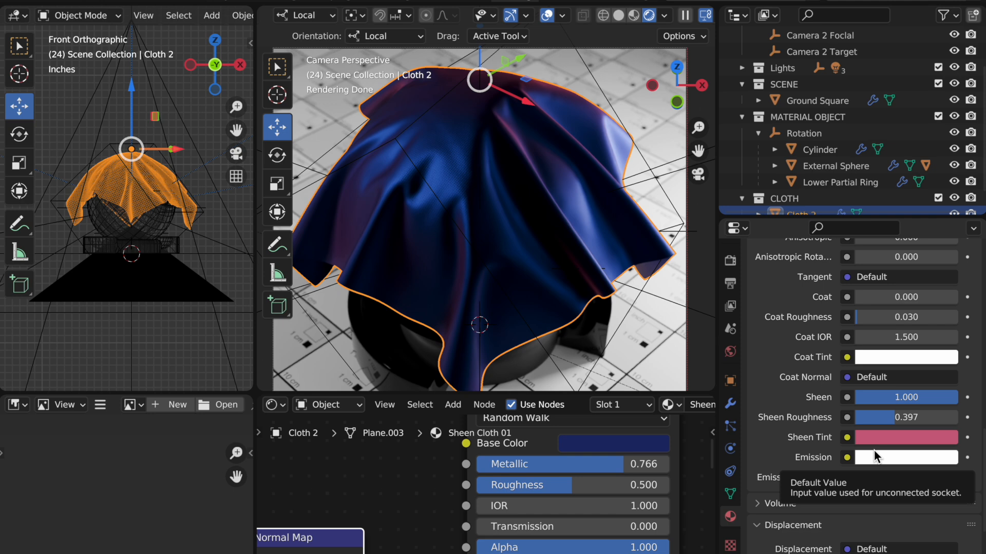
- Set the sheen tint to a muted pink, HSV about 0.966, 0.506, 0.591
{"action": "left_click", "coordinate": [905, 437]}
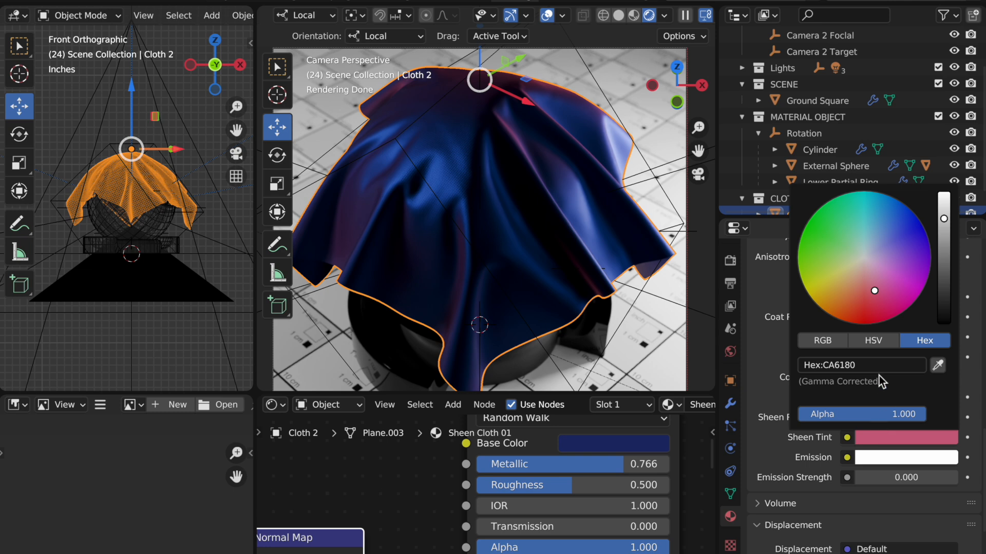
{"action": "left_click", "coordinate": [871, 340]}
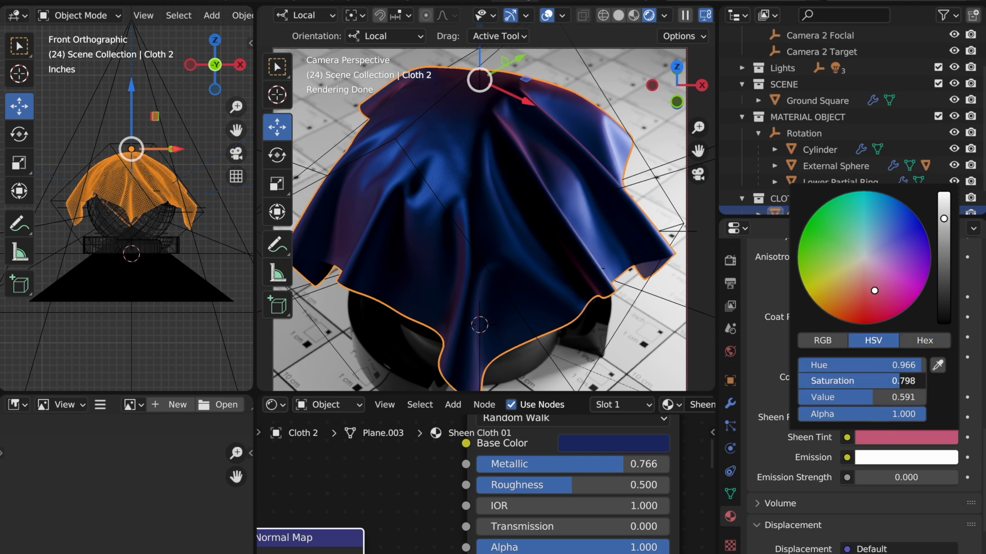
{"action": "left_click_drag", "start_coordinate": [874, 289], "coordinate": [868, 274]}
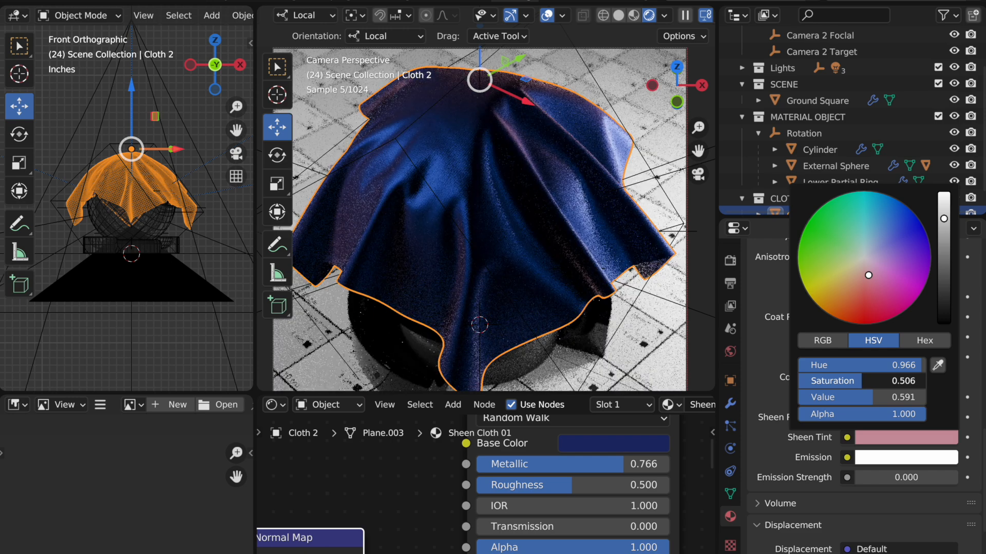